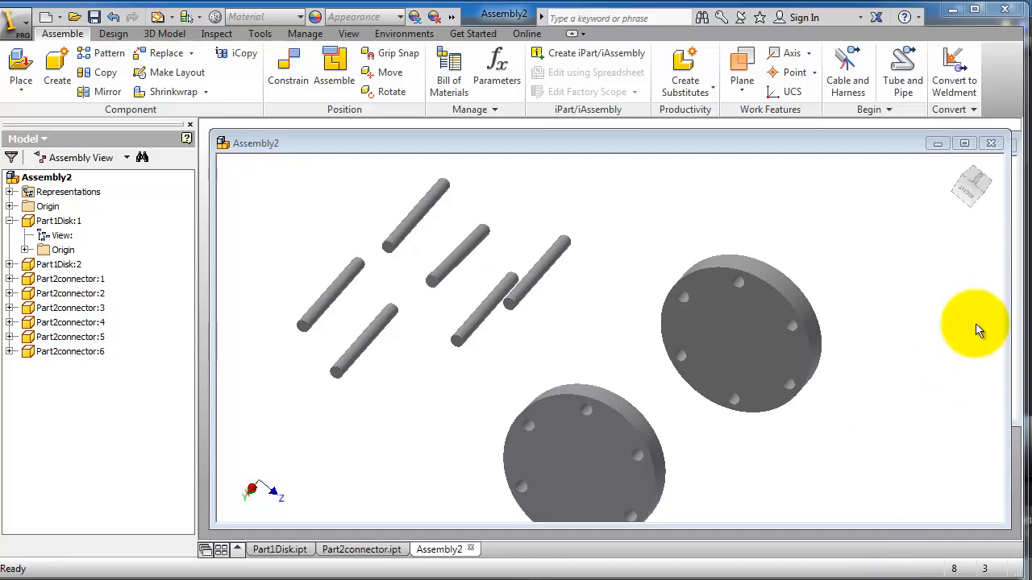
{"action": "mouse_move", "coordinate": [964, 153]}
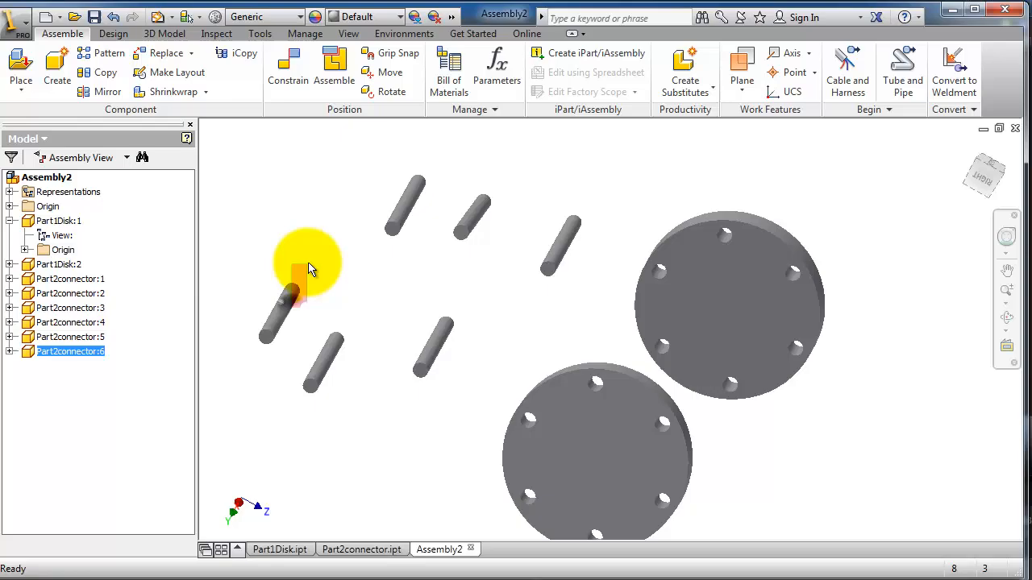
Select the lower perforated disk in the maximized Assembly2 window.
{"action": "left_click", "coordinate": [633, 456]}
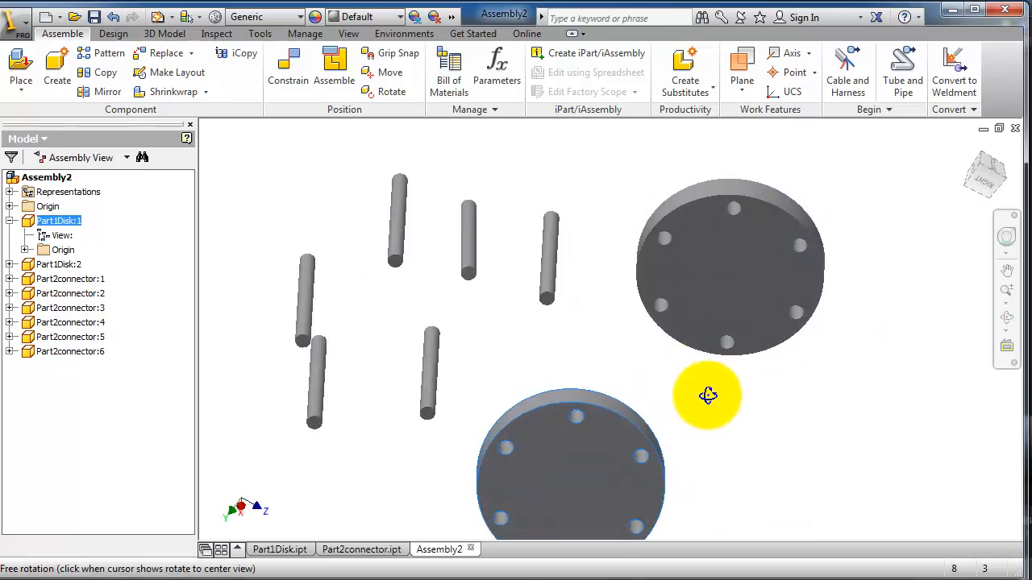
Orbit to an oblique view of the six rods and both disks.
{"action": "left_click_drag", "start_coordinate": [708, 396], "coordinate": [655, 336]}
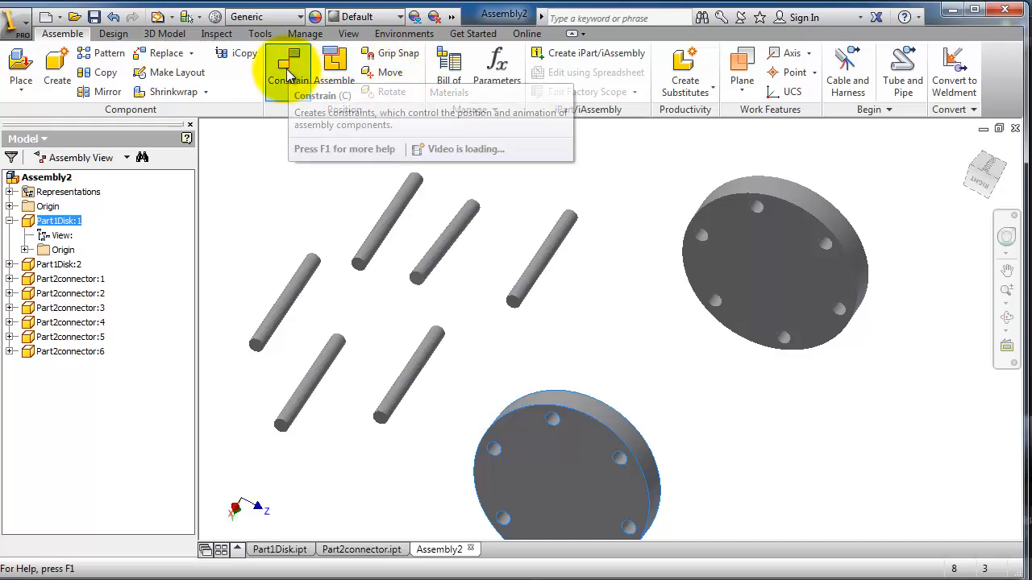
{"action": "mouse_move", "coordinate": [556, 283]}
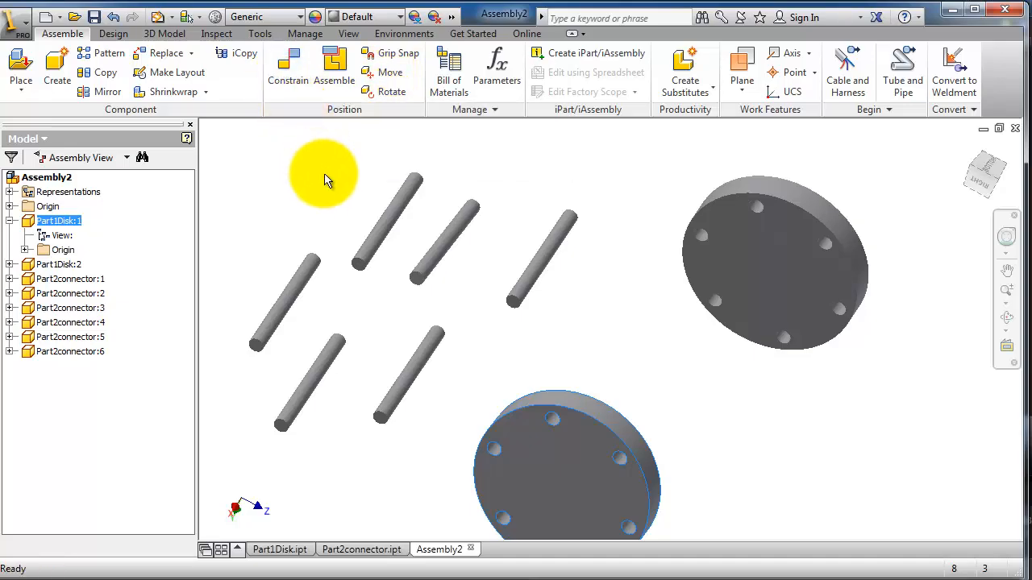
{"action": "mouse_move", "coordinate": [382, 144]}
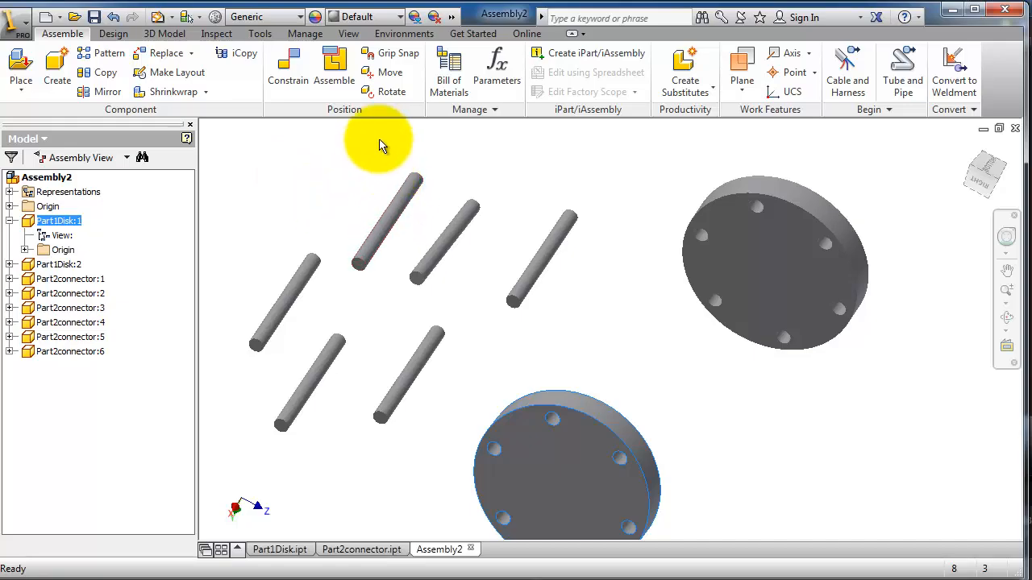
Zoom out so all six rods and both disks are visible together.
{"action": "left_click", "coordinate": [334, 65]}
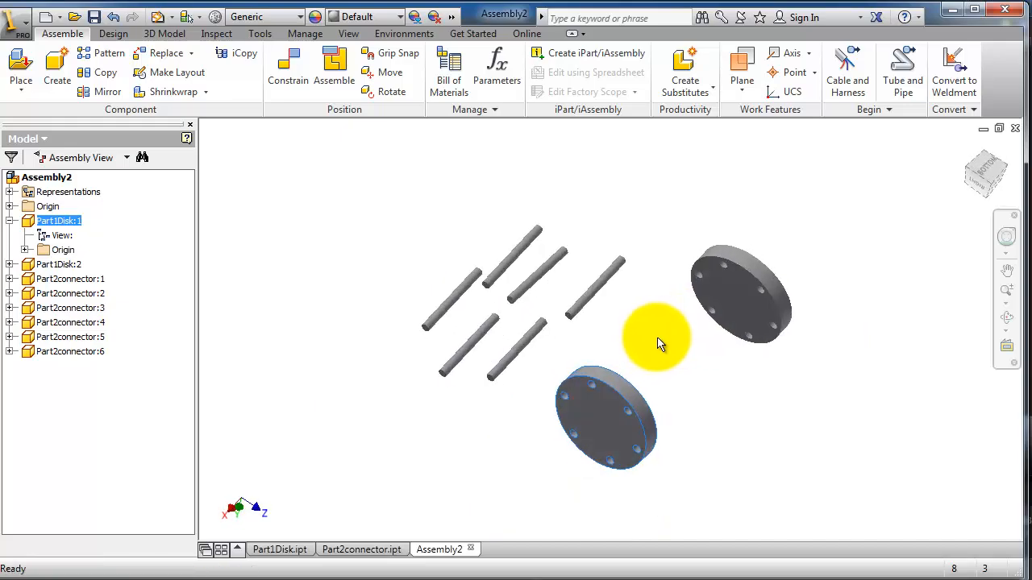
{"action": "mouse_move", "coordinate": [656, 349]}
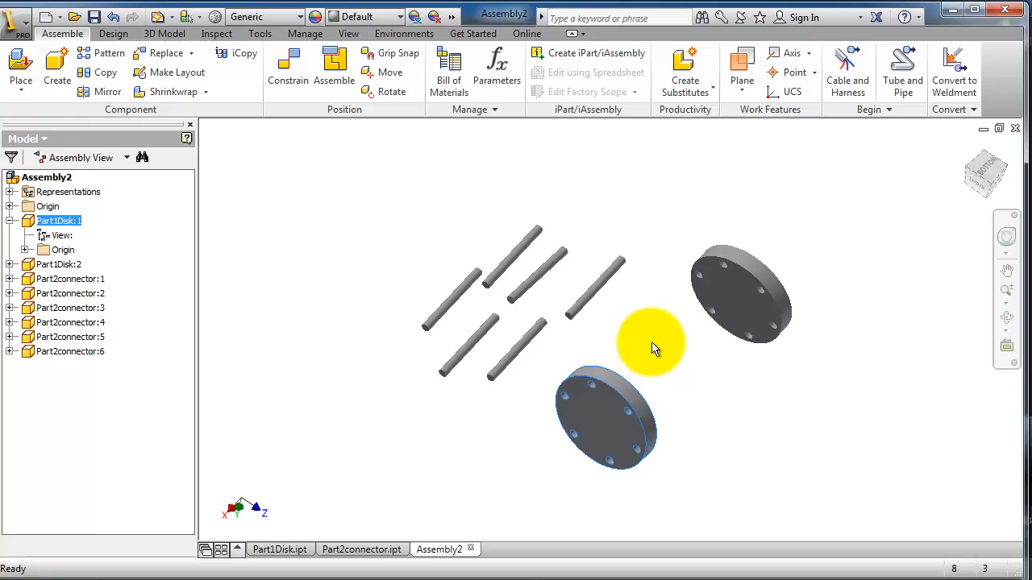
{"action": "mouse_move", "coordinate": [656, 304]}
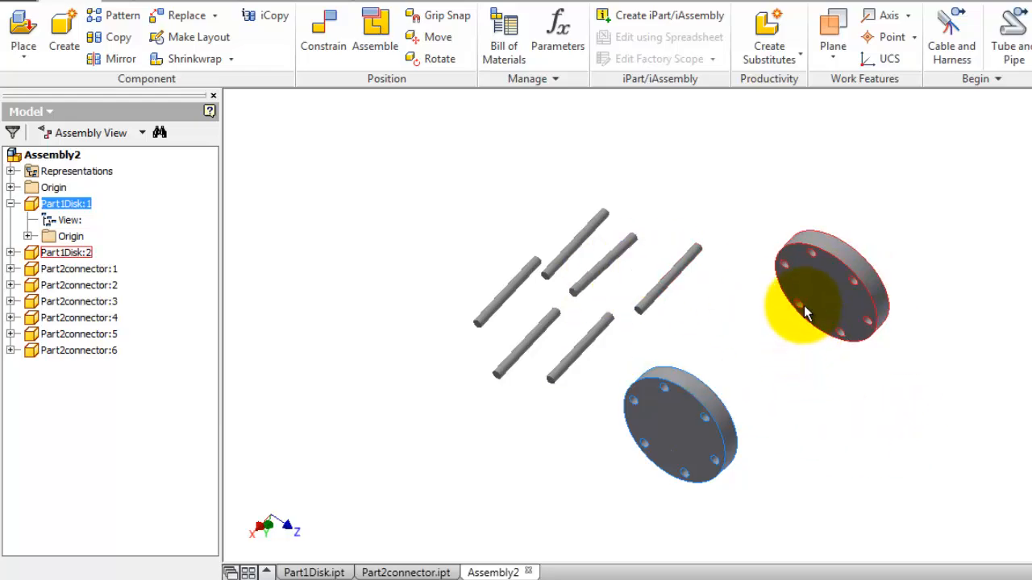
{"action": "mouse_move", "coordinate": [844, 291]}
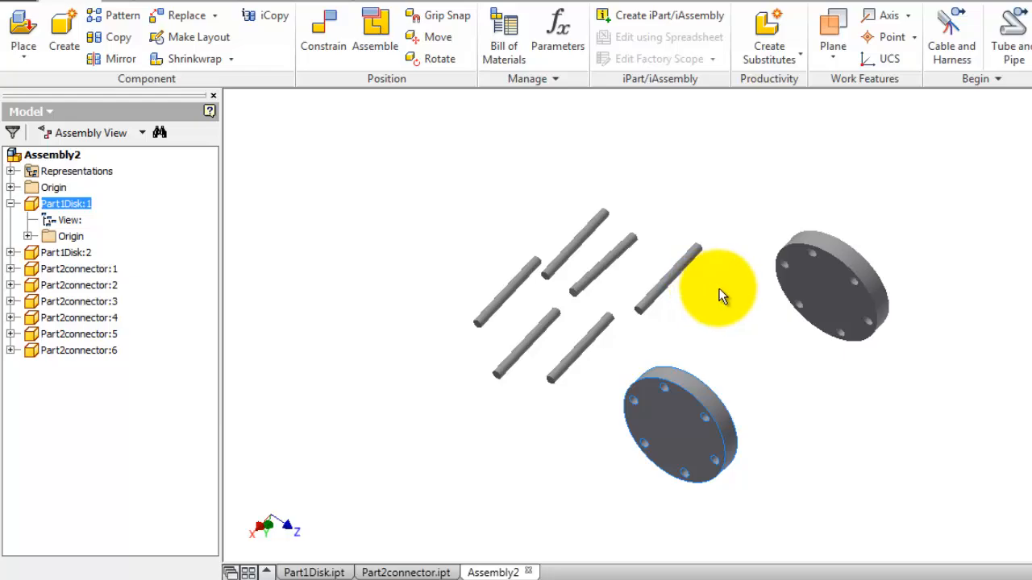
{"action": "left_click", "coordinate": [831, 286]}
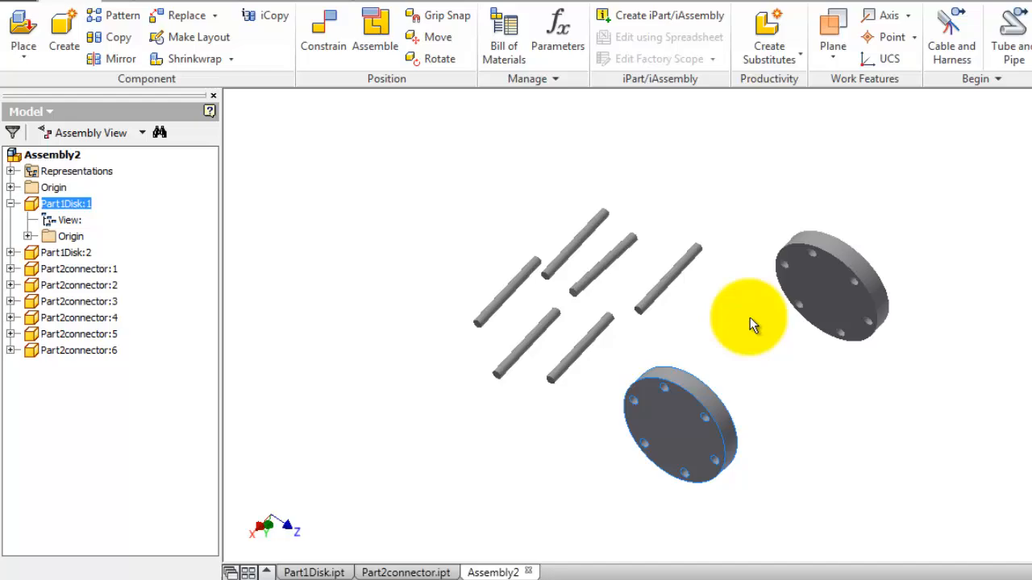
{"action": "mouse_move", "coordinate": [743, 326]}
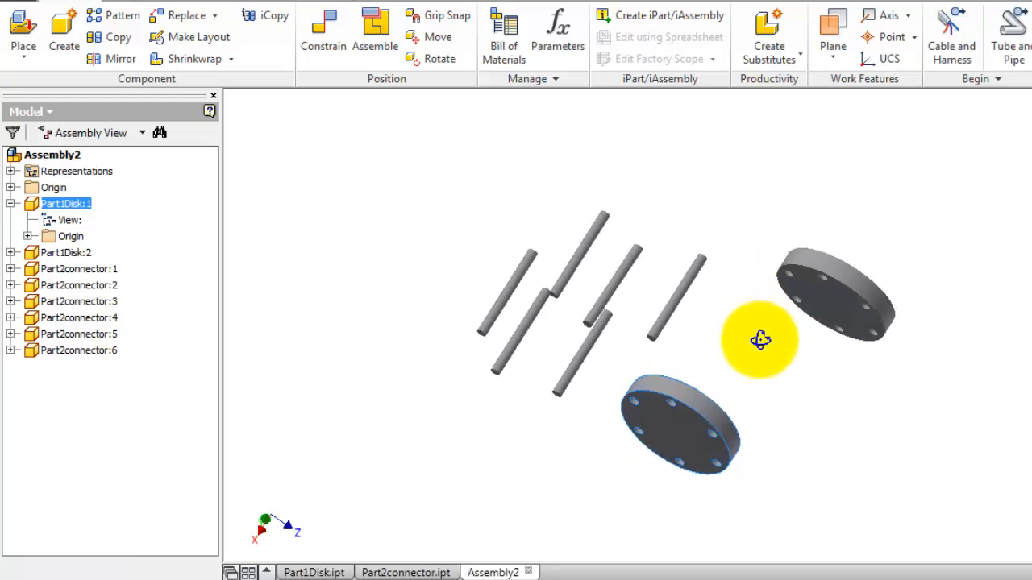
Orbit the view to look into the gap between the two disks.
{"action": "left_click_drag", "start_coordinate": [760, 339], "coordinate": [716, 331]}
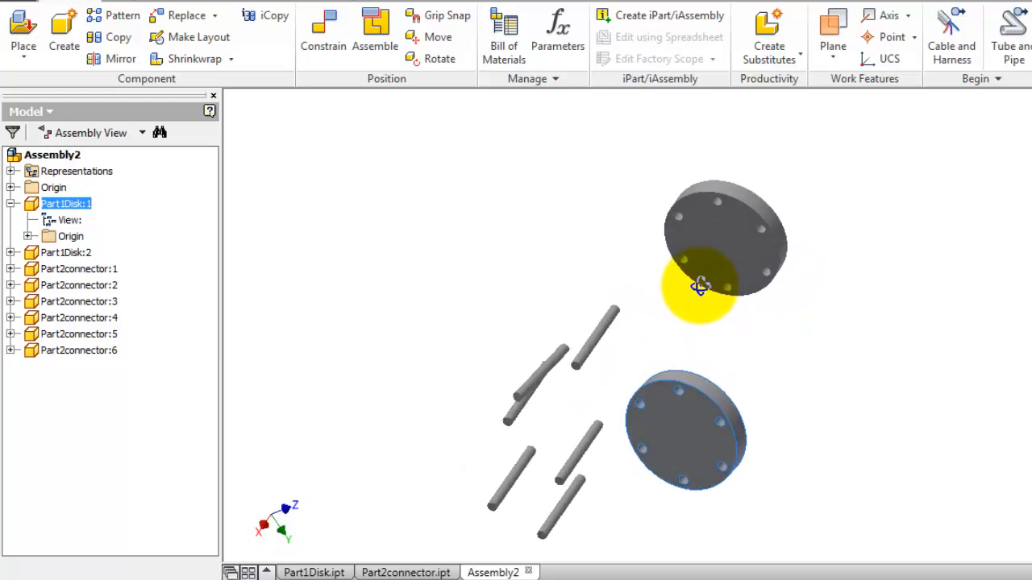
{"action": "left_click_drag", "start_coordinate": [697, 287], "coordinate": [669, 292]}
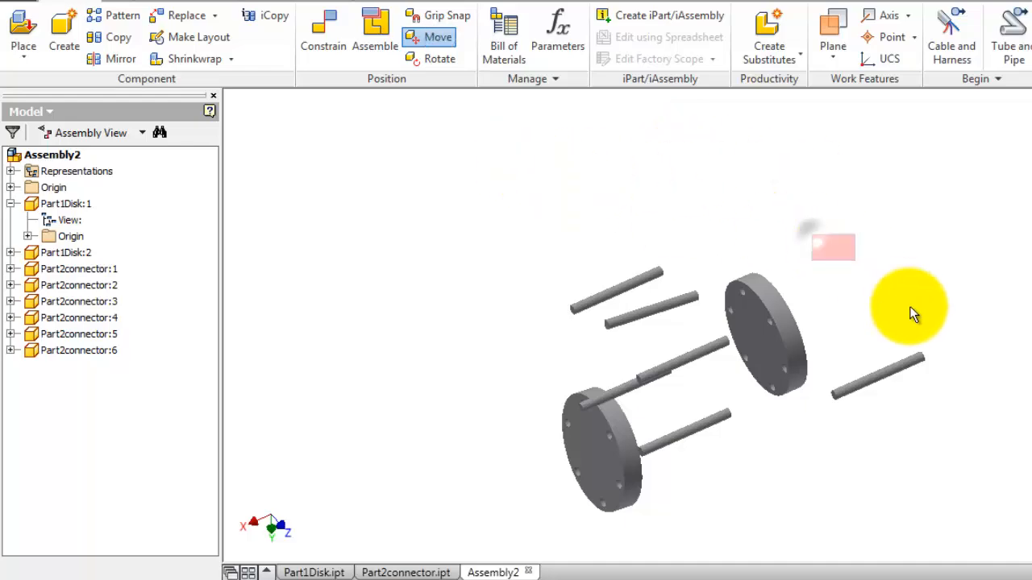
Drop a connector rod in a new spot, identify Part2connector:5, then clear the selection.
{"action": "left_click", "coordinate": [77, 334]}
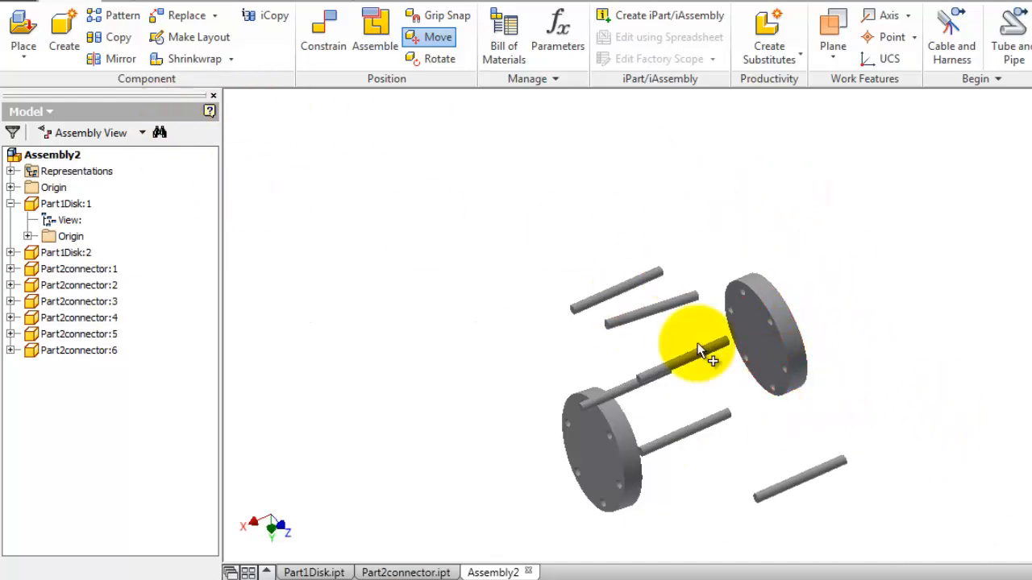
{"action": "mouse_move", "coordinate": [84, 306]}
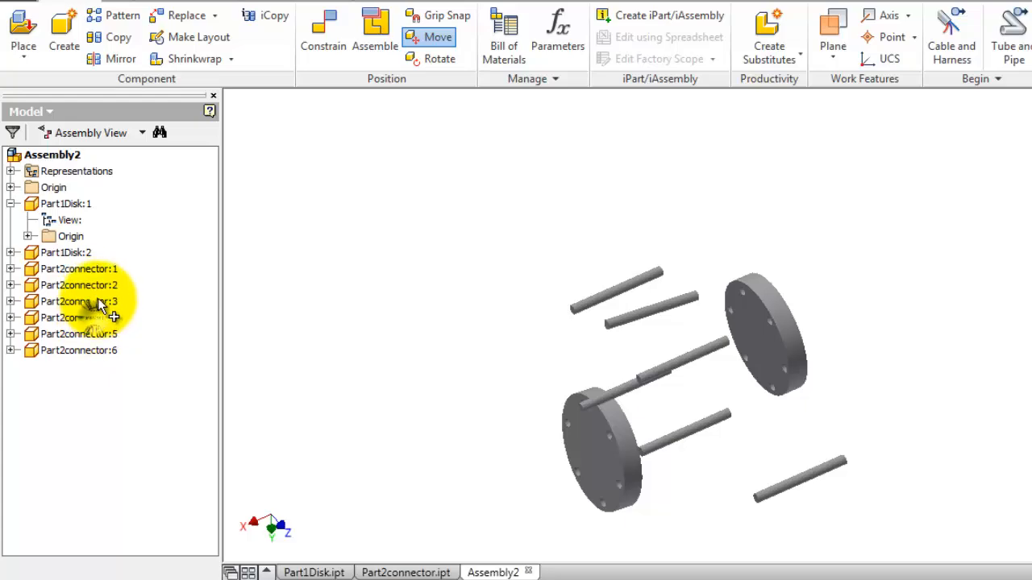
{"action": "left_click", "coordinate": [79, 334]}
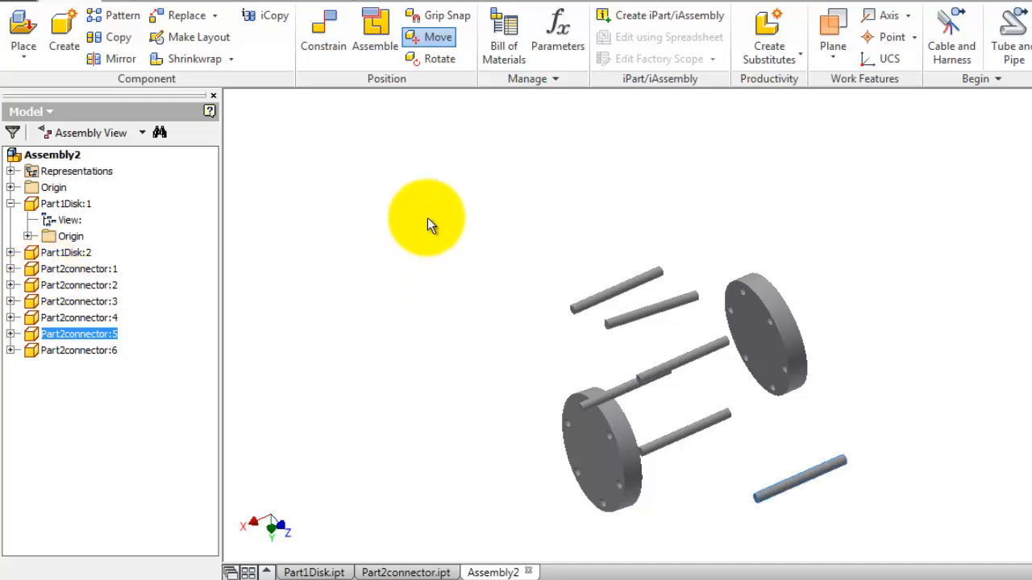
{"action": "left_click", "coordinate": [73, 285]}
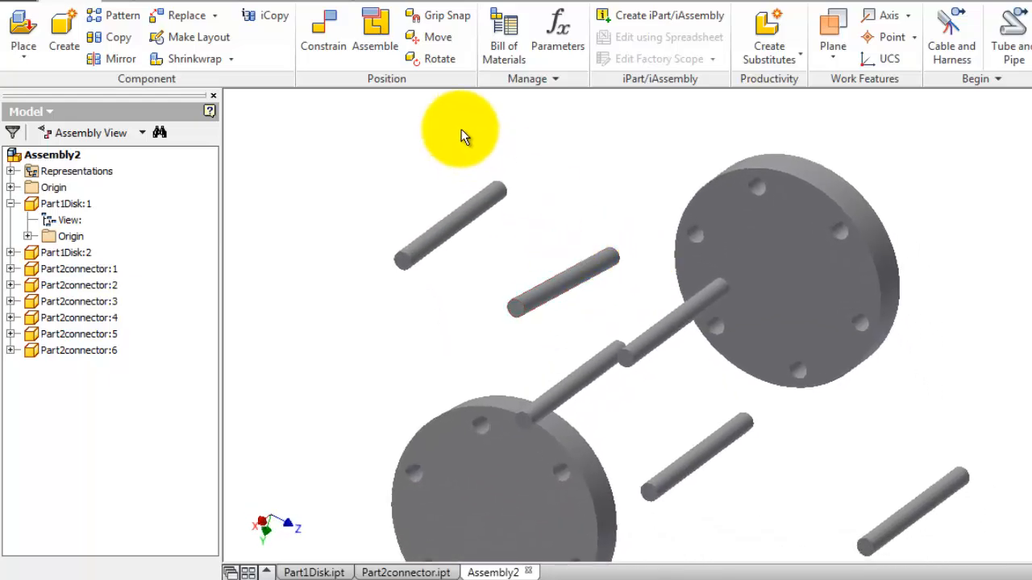
Free Rotate the upper disk Part1Disk:2 to face the lower disk.
{"action": "left_click", "coordinate": [769, 252]}
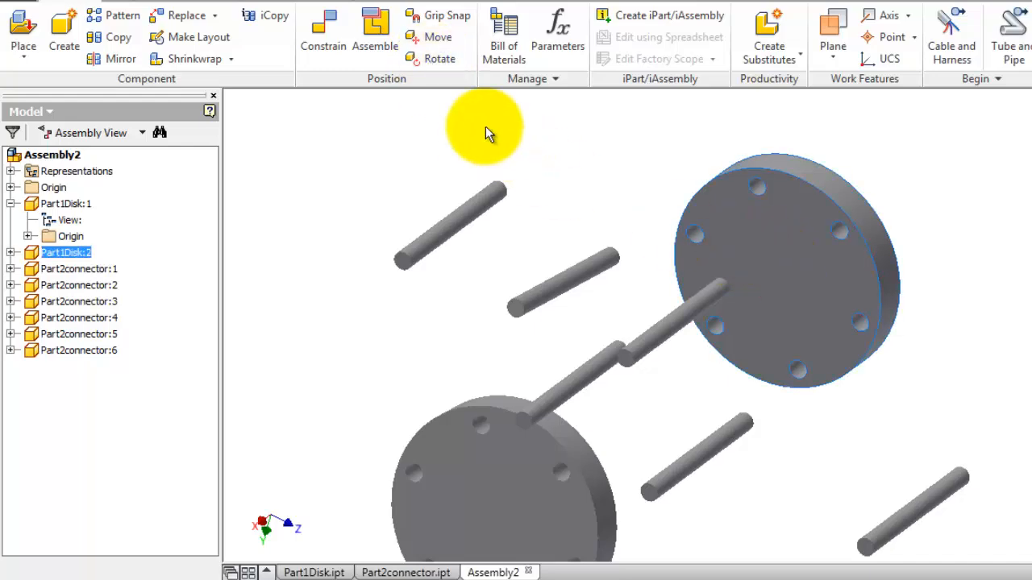
{"action": "left_click", "coordinate": [431, 58]}
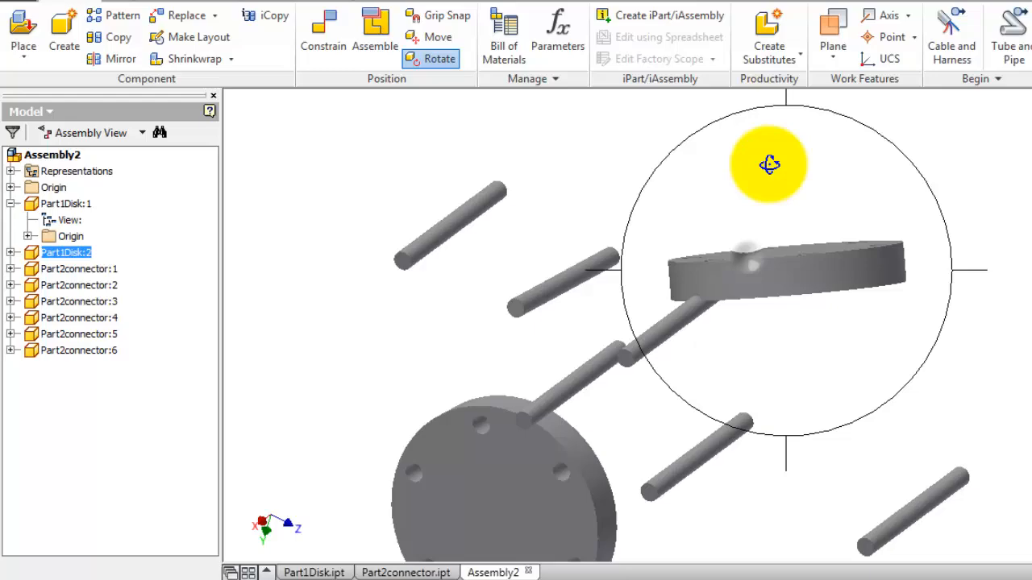
{"action": "left_click_drag", "start_coordinate": [770, 165], "coordinate": [650, 343]}
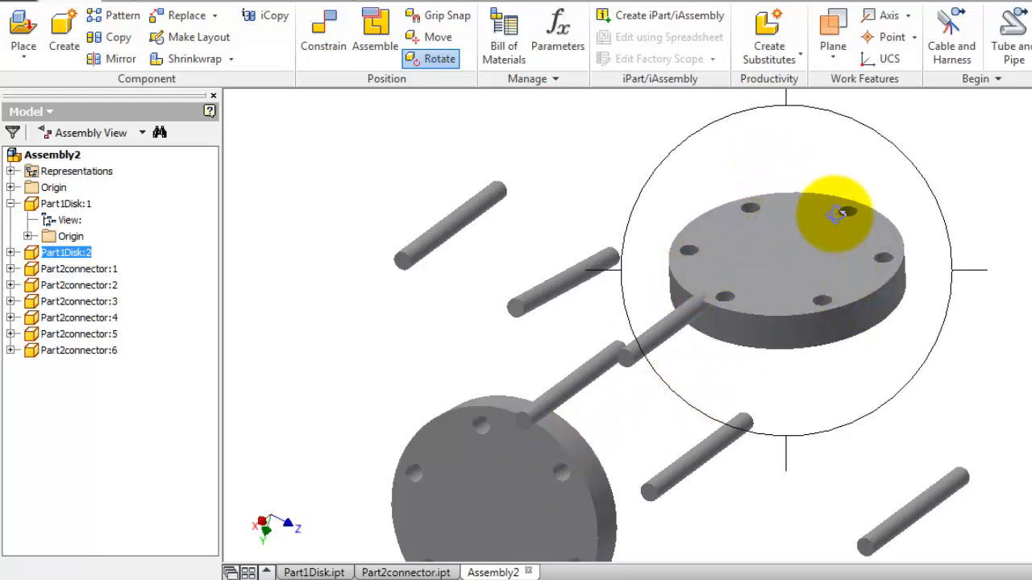
{"action": "left_click_drag", "start_coordinate": [836, 214], "coordinate": [798, 321]}
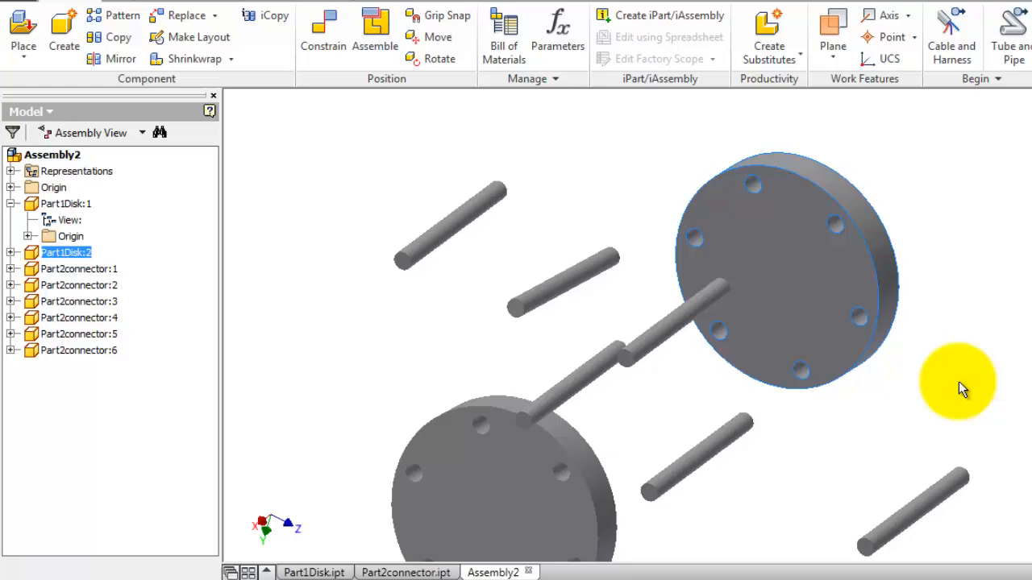
Orbit the view to check that both disk faces line up.
{"action": "left_click_drag", "start_coordinate": [959, 387], "coordinate": [750, 379]}
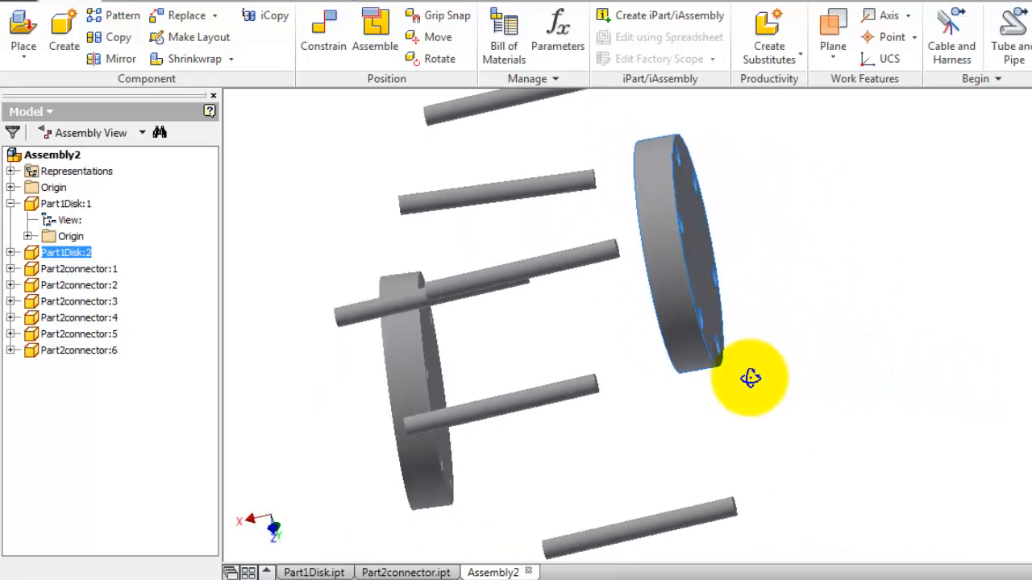
{"action": "left_click_drag", "start_coordinate": [750, 379], "coordinate": [758, 533]}
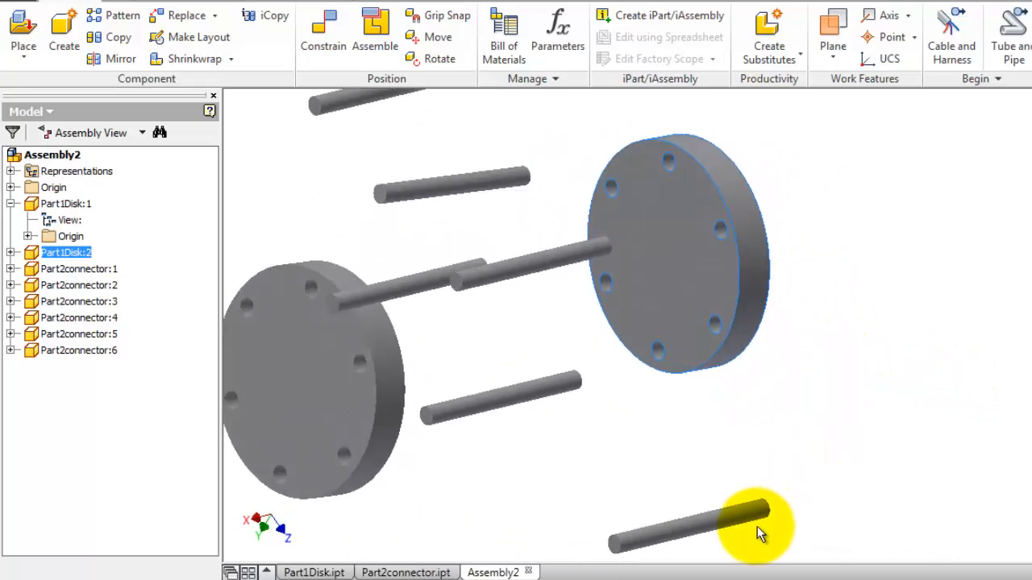